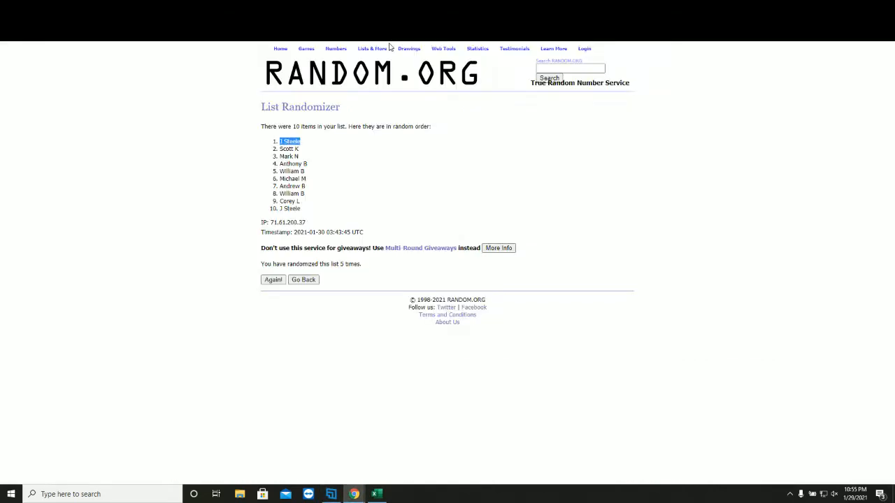
# Return to a blank List Randomizer form and paste in the ten owner names
pyautogui.click(302, 280)
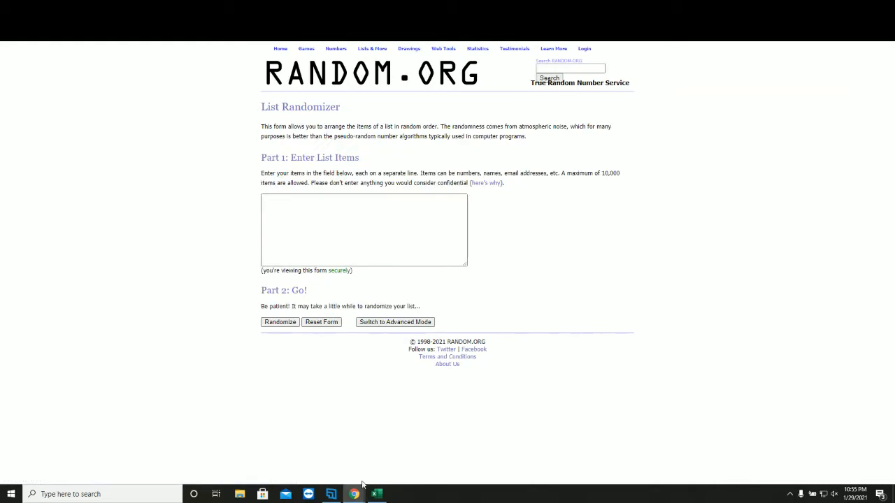
pyautogui.click(378, 493)
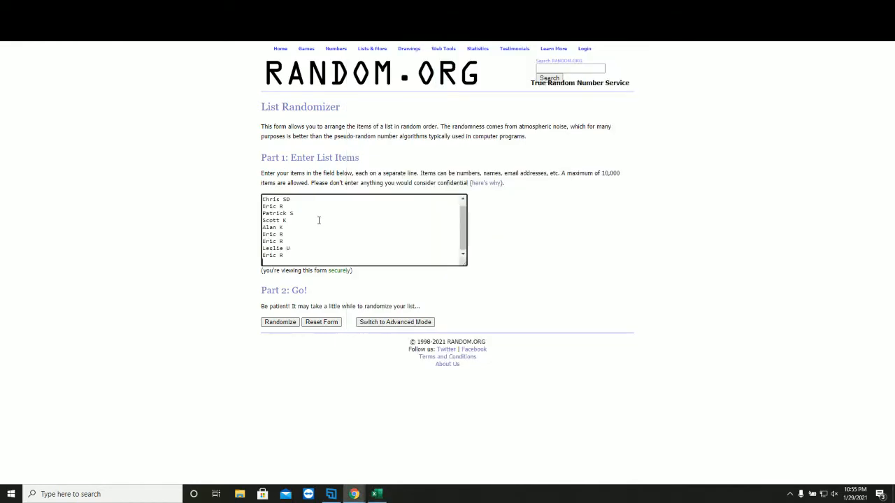
# Randomize the owner names repeatedly and select the final shuffled list for copying
pyautogui.click(279, 322)
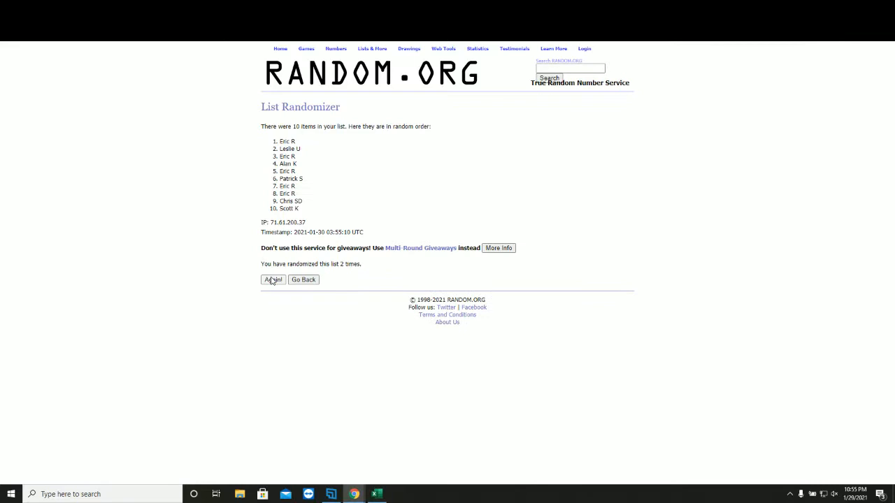
pyautogui.click(273, 280)
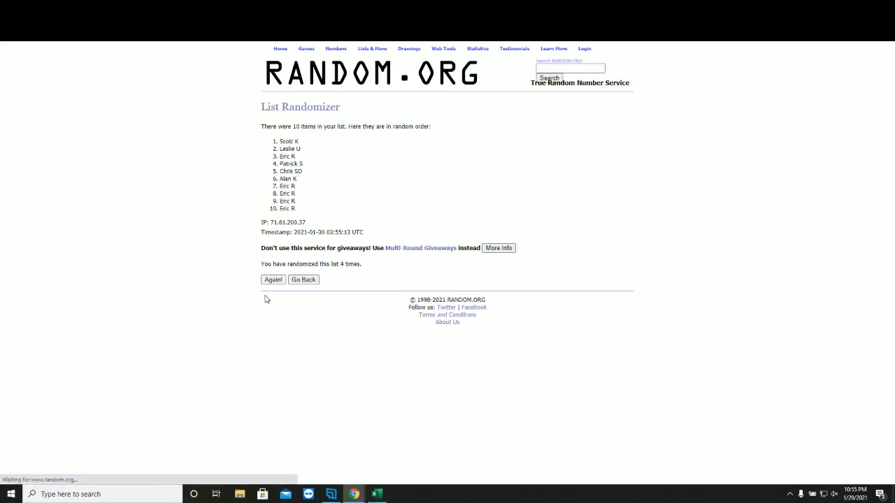
pyautogui.click(272, 279)
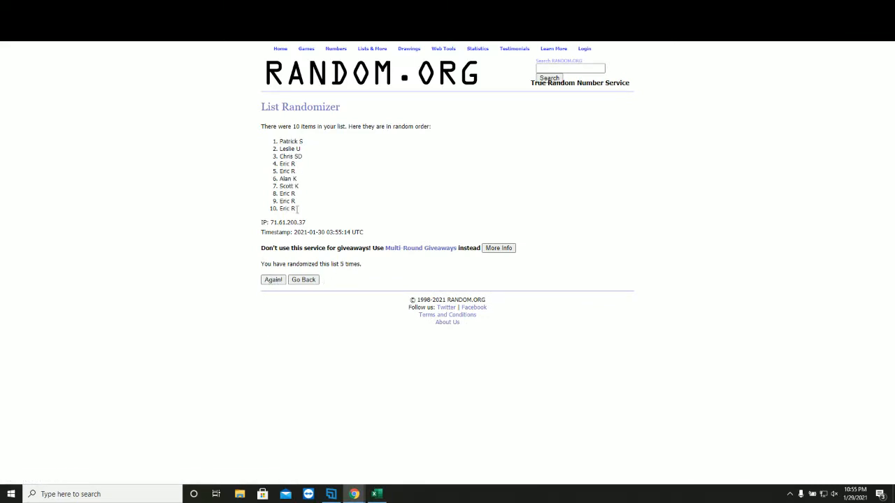
pyautogui.moveTo(279, 141); pyautogui.dragTo(295, 203)
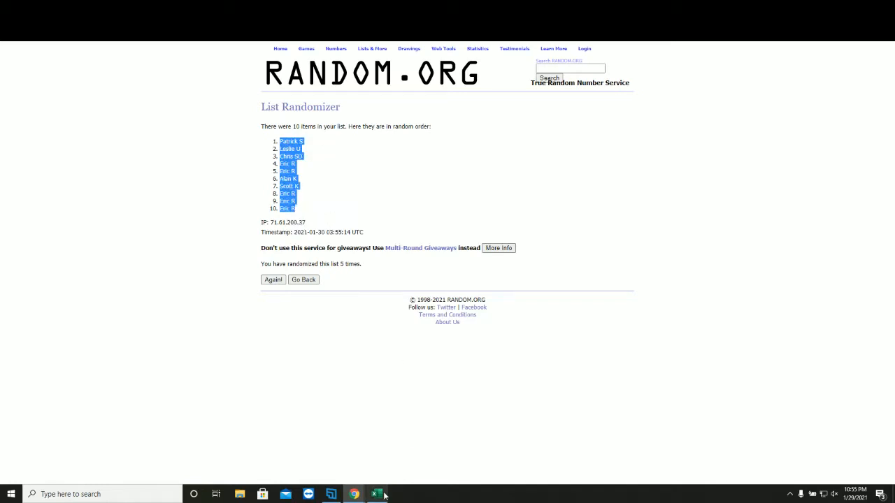
# Paste the shuffled names into column A of the Excel workbook as plain text
pyautogui.click(375, 494)
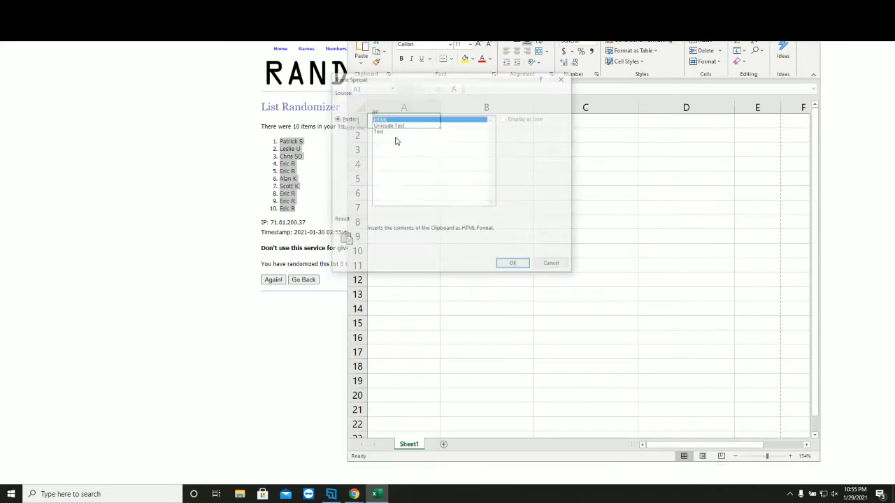
pyautogui.click(512, 263)
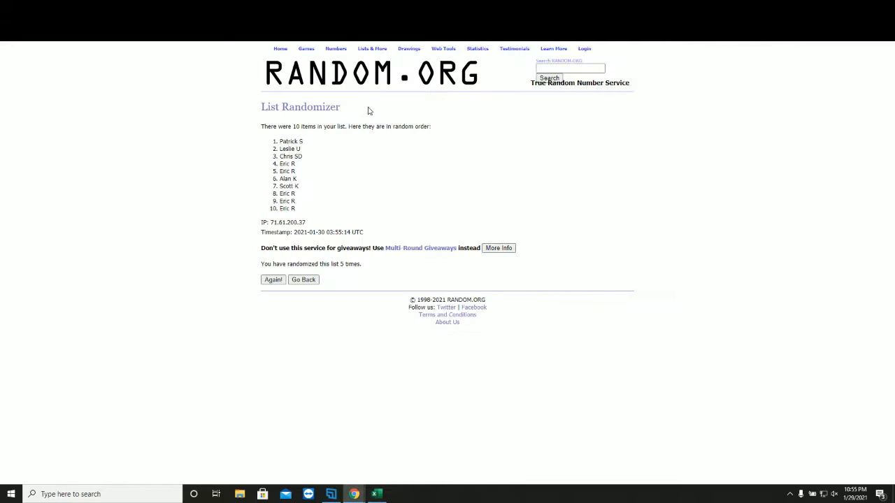
# Go back to the entry form and enter the serial numbers 1–9 and 0, one per line
pyautogui.click(303, 279)
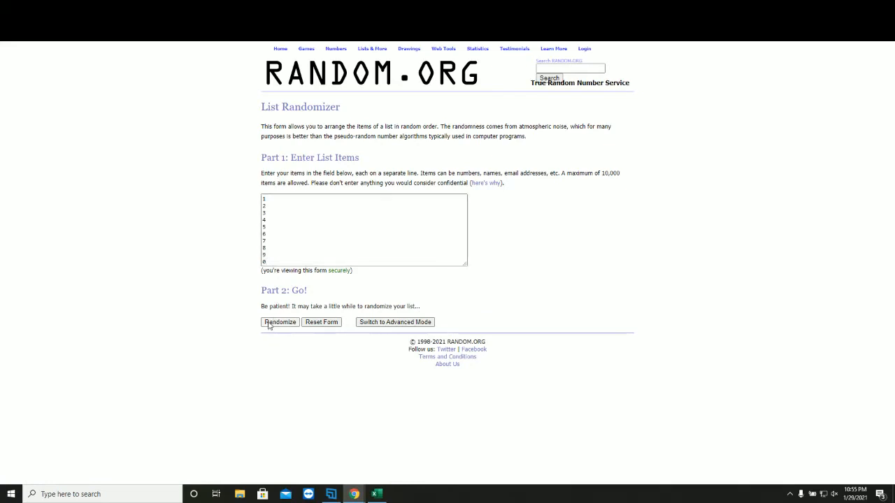
# Randomize the serial numbers 0–9, then reshuffle them several more times
pyautogui.click(279, 323)
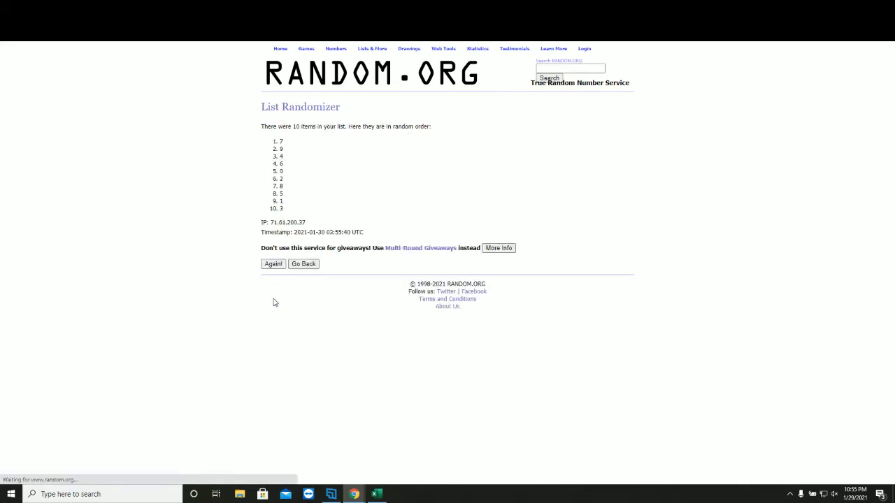
pyautogui.click(273, 264)
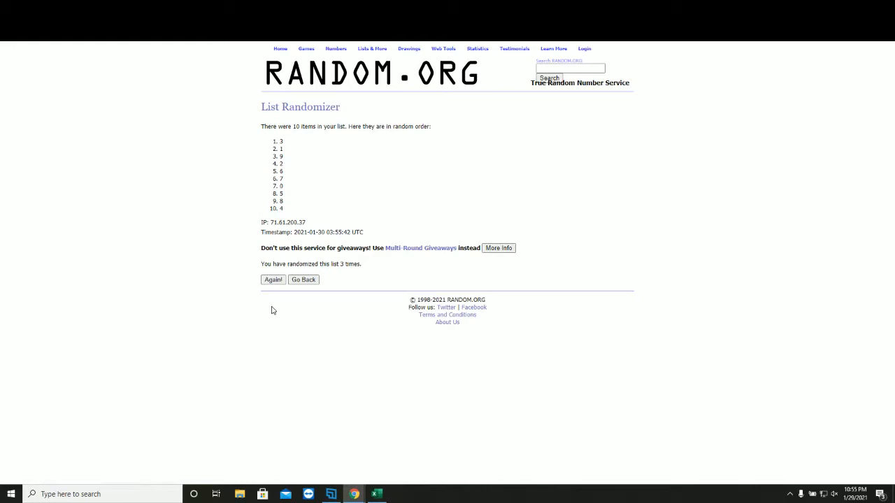
pyautogui.click(273, 279)
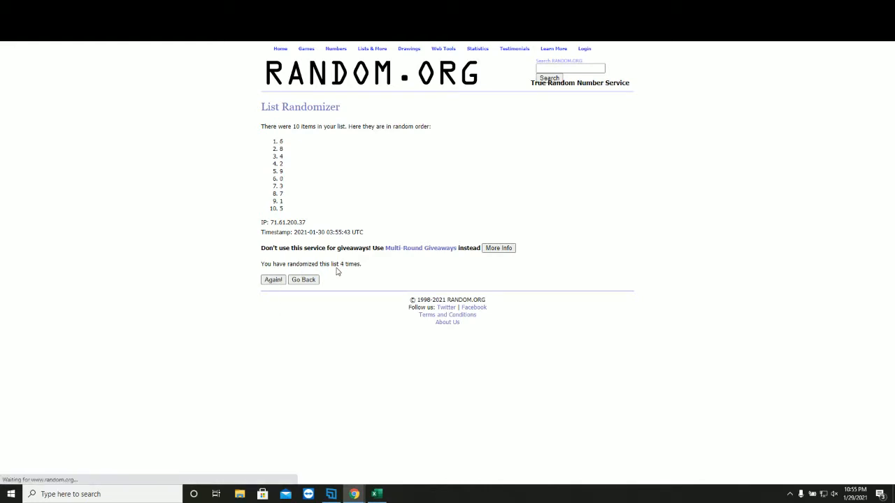
pyautogui.click(273, 280)
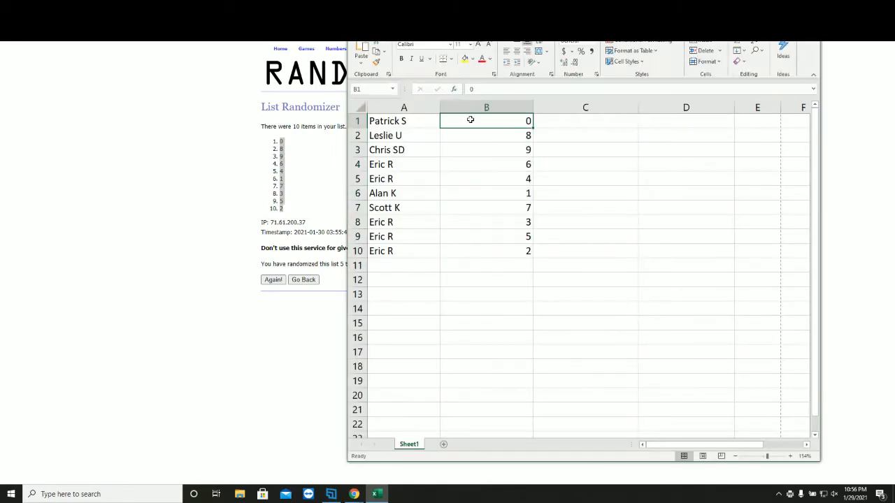
# Check the serial numbers in column B at rows for Chris SD, 5, 8 and 10
pyautogui.click(486, 150)
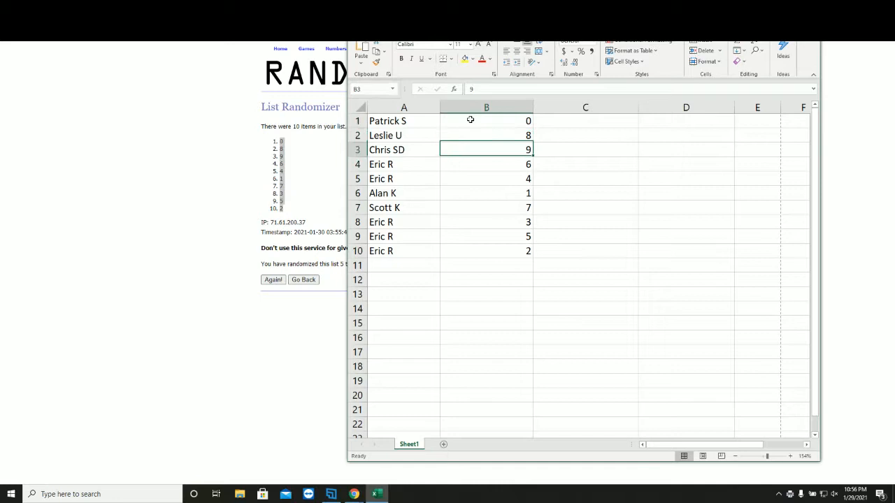
pyautogui.click(485, 179)
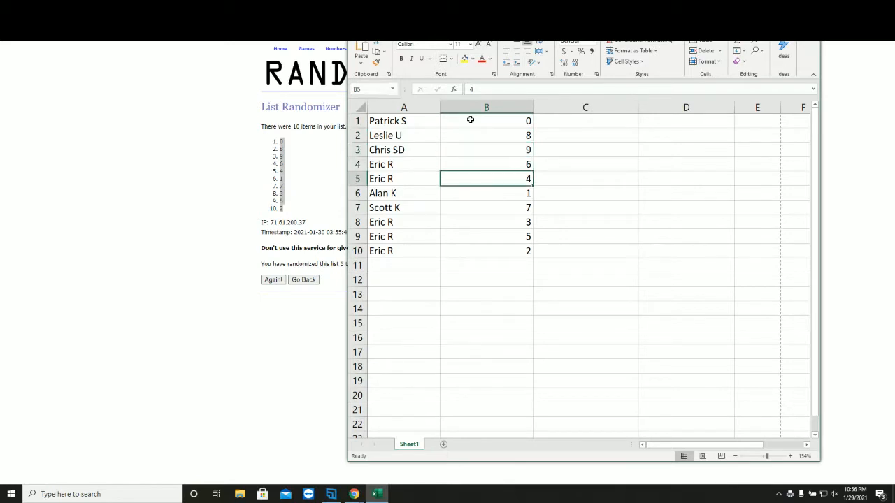
pyautogui.click(485, 222)
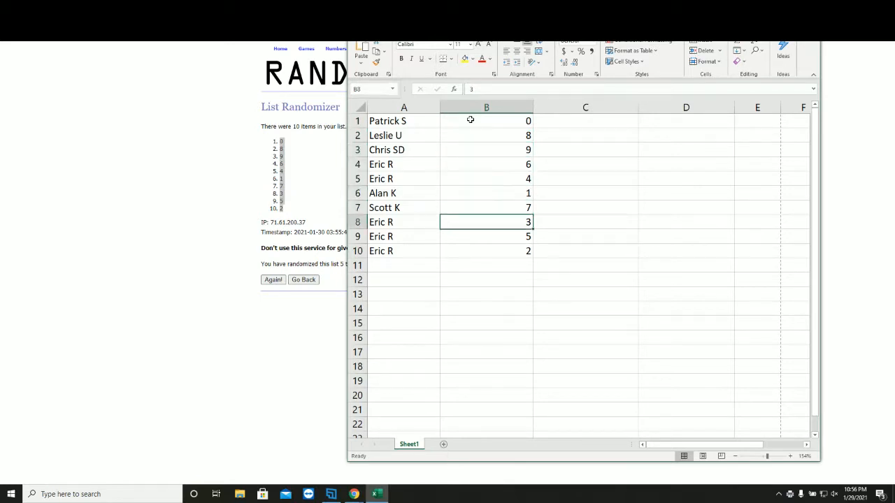
pyautogui.click(486, 251)
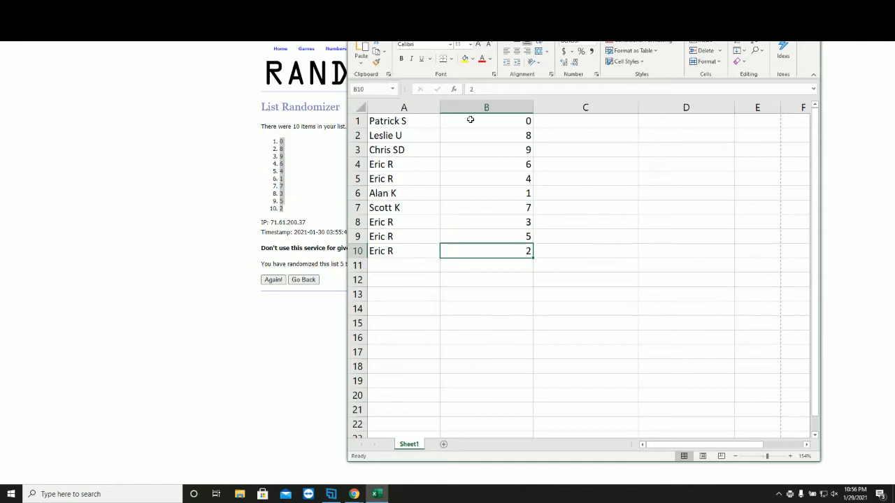